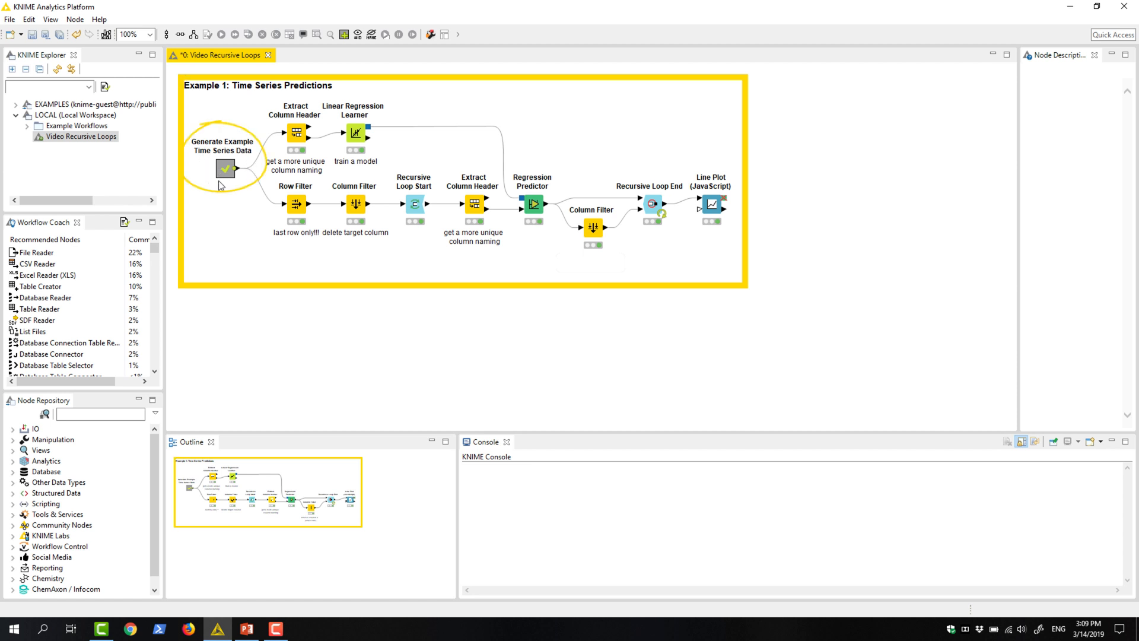
mouse_move(223, 190)
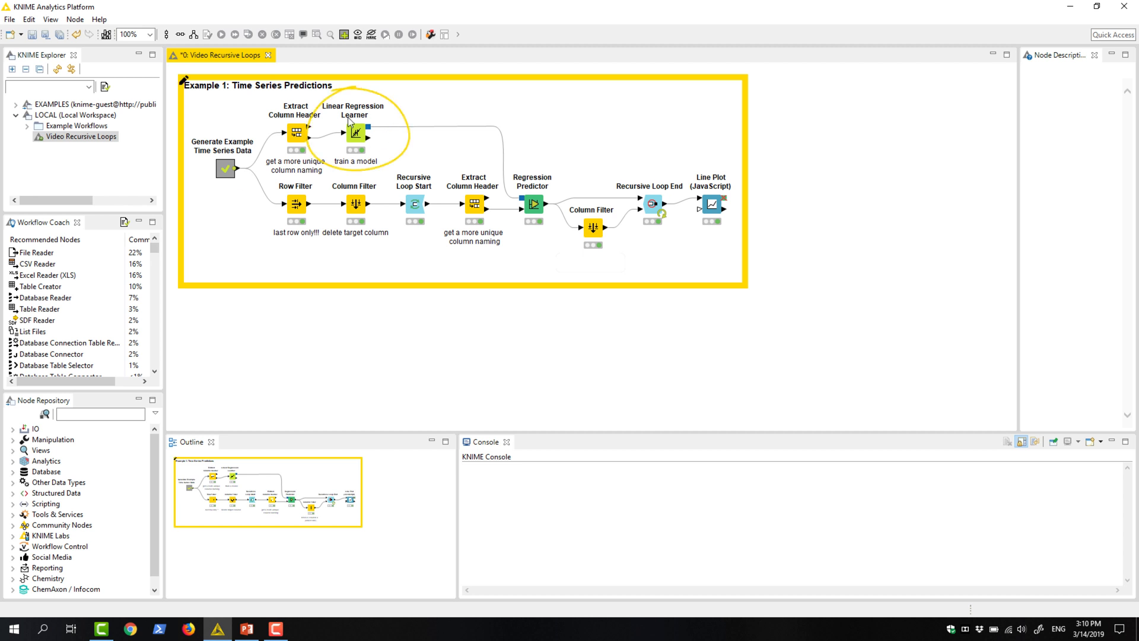
mouse_move(368, 131)
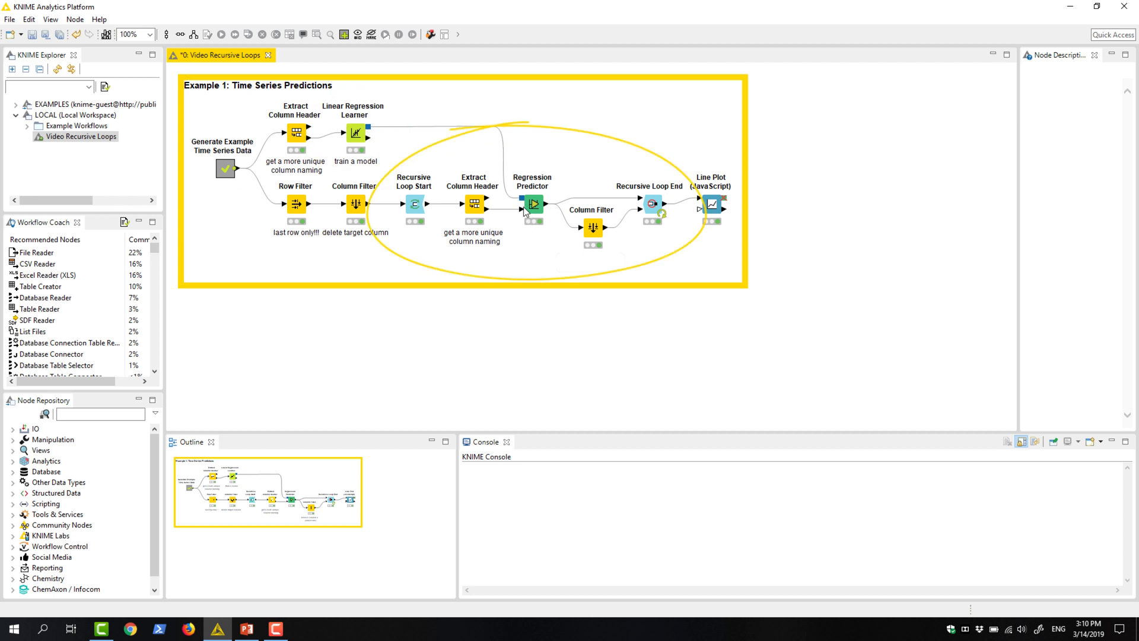
mouse_move(541, 211)
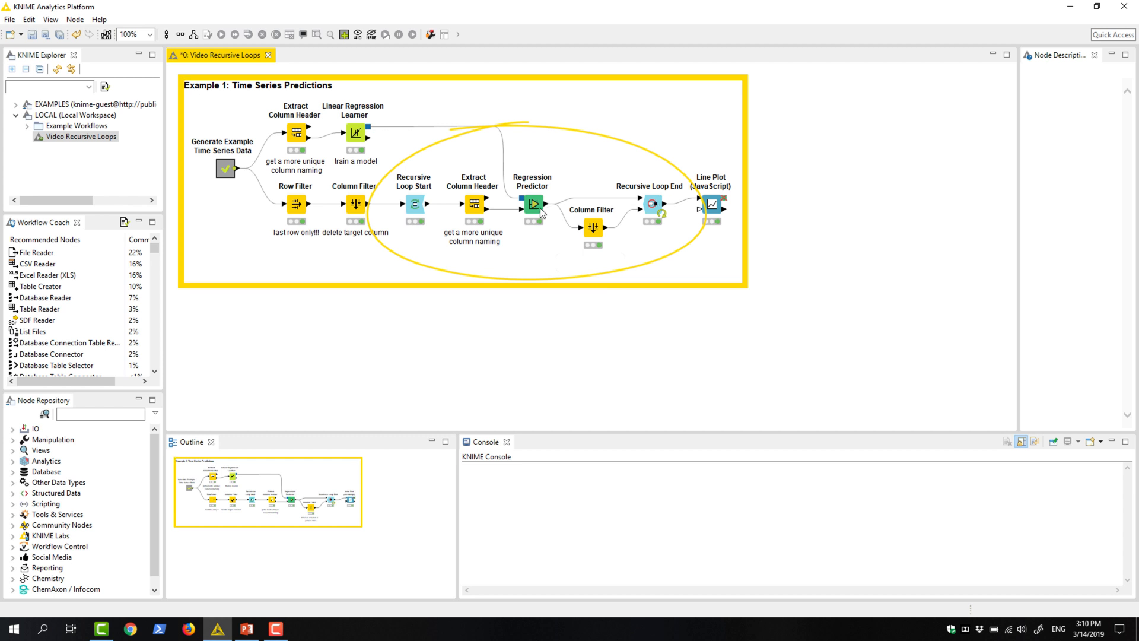
mouse_move(377, 250)
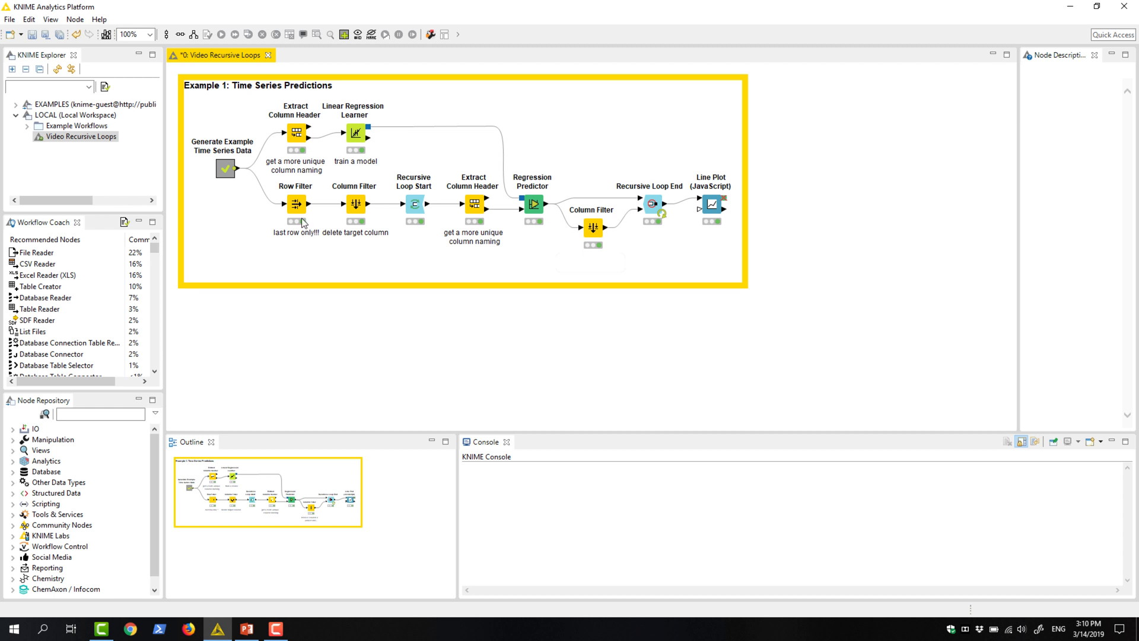
mouse_move(374, 228)
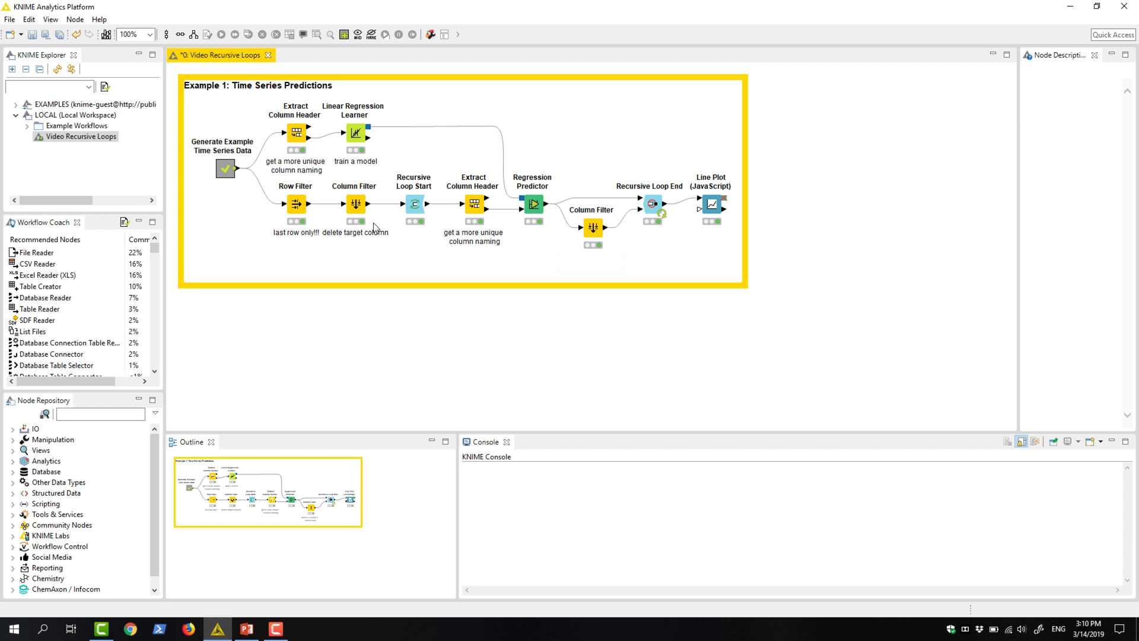
mouse_move(539, 209)
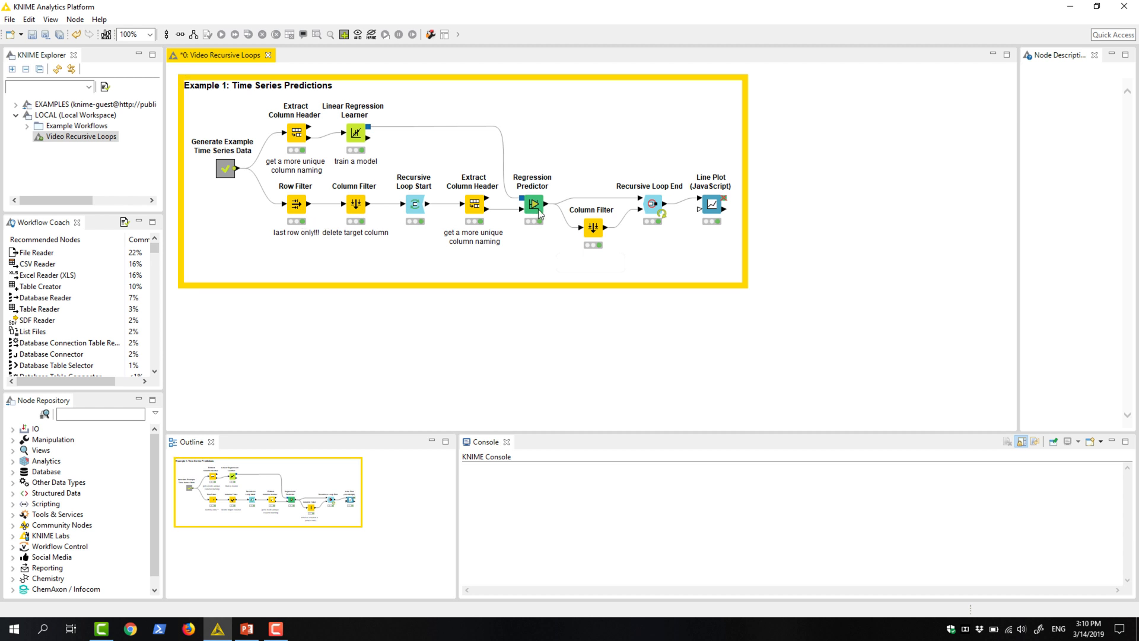
View the Regression Predictor's predicted data table with its single row and prediction column
right_click(533, 205)
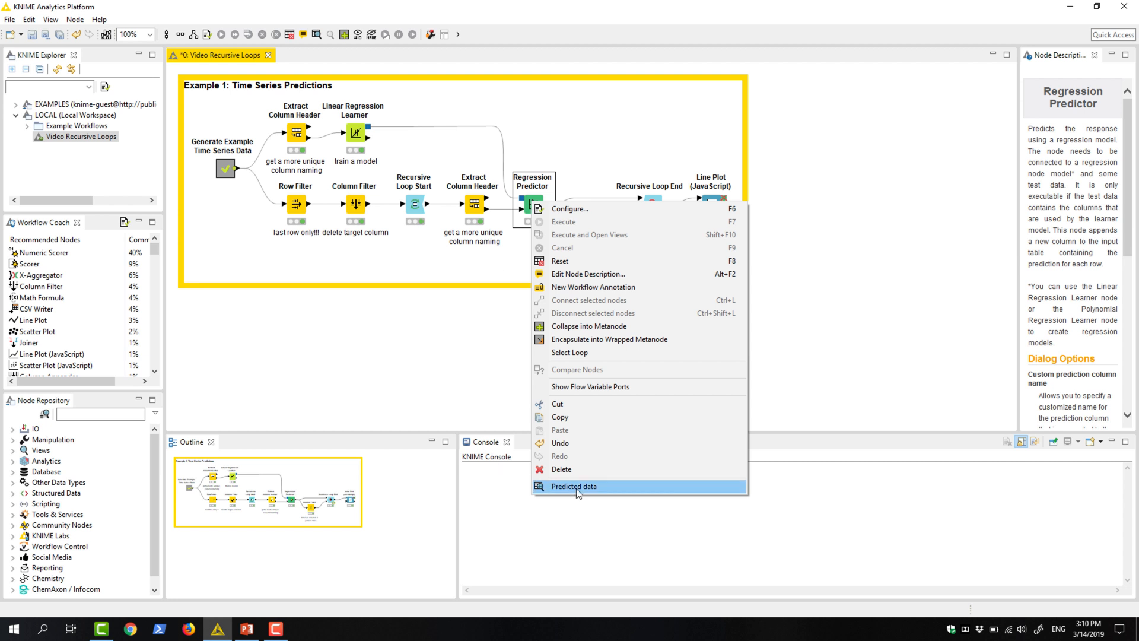
click(574, 487)
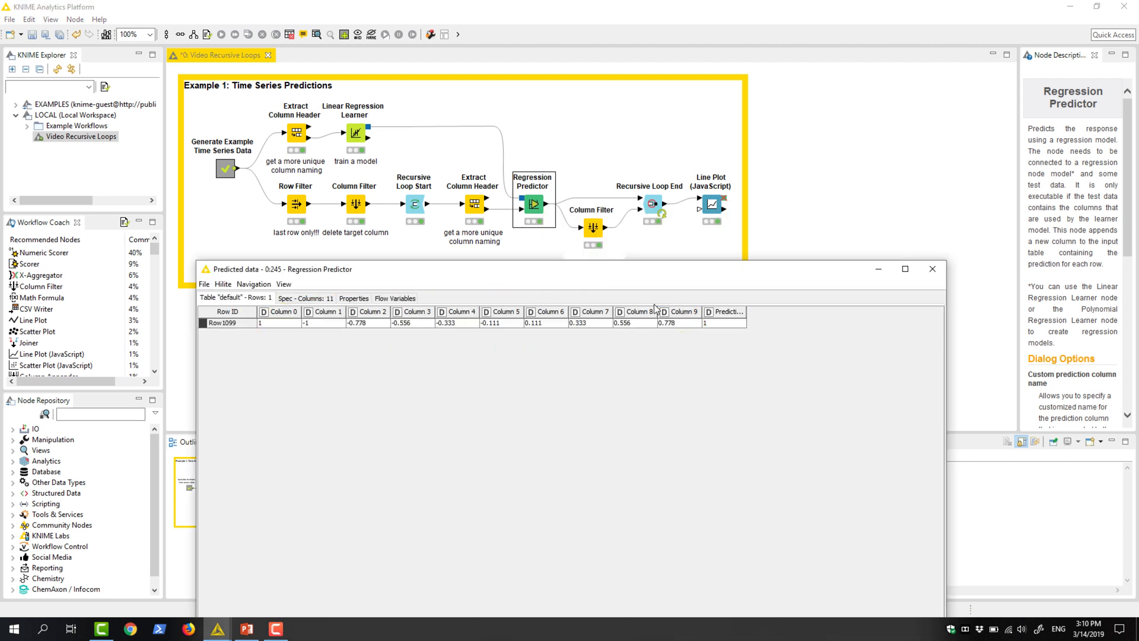
mouse_move(620, 290)
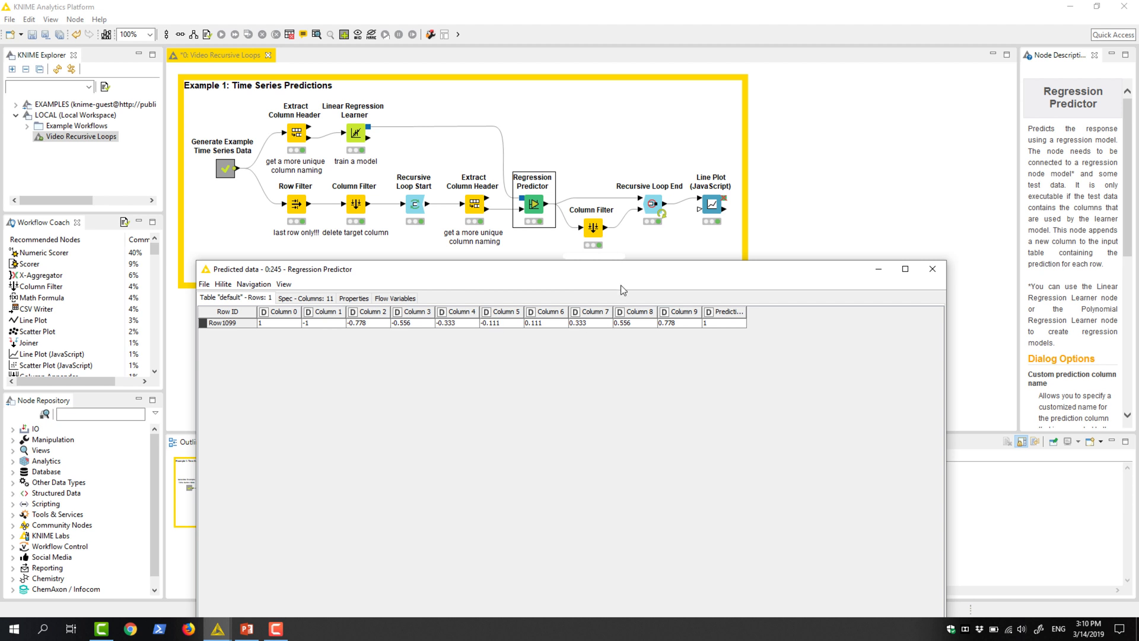
mouse_move(533, 205)
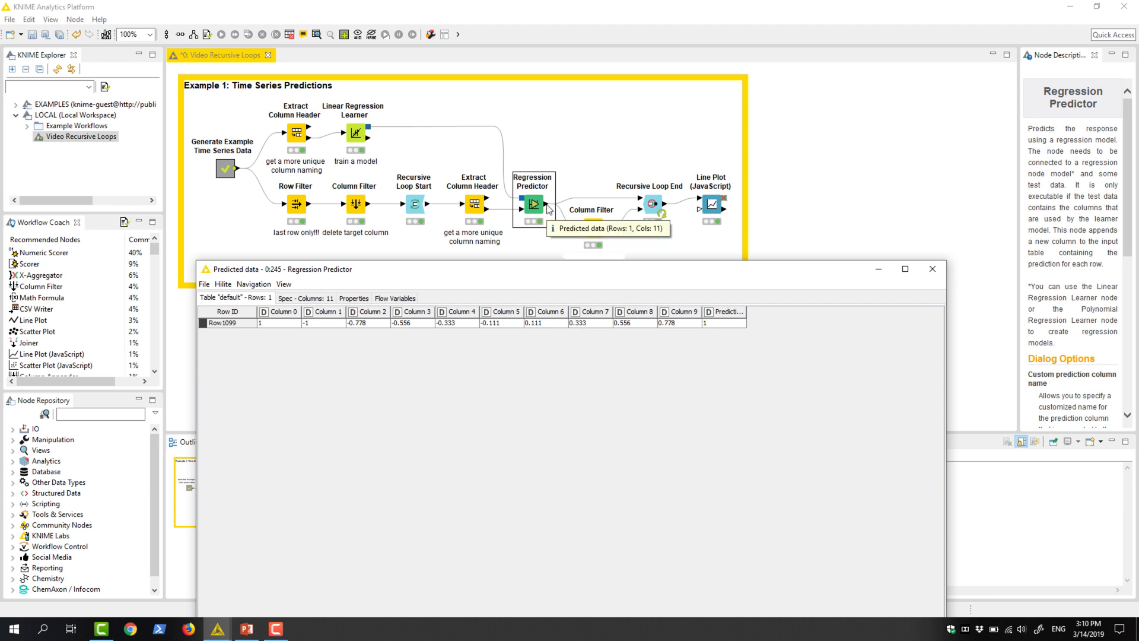
mouse_move(638, 198)
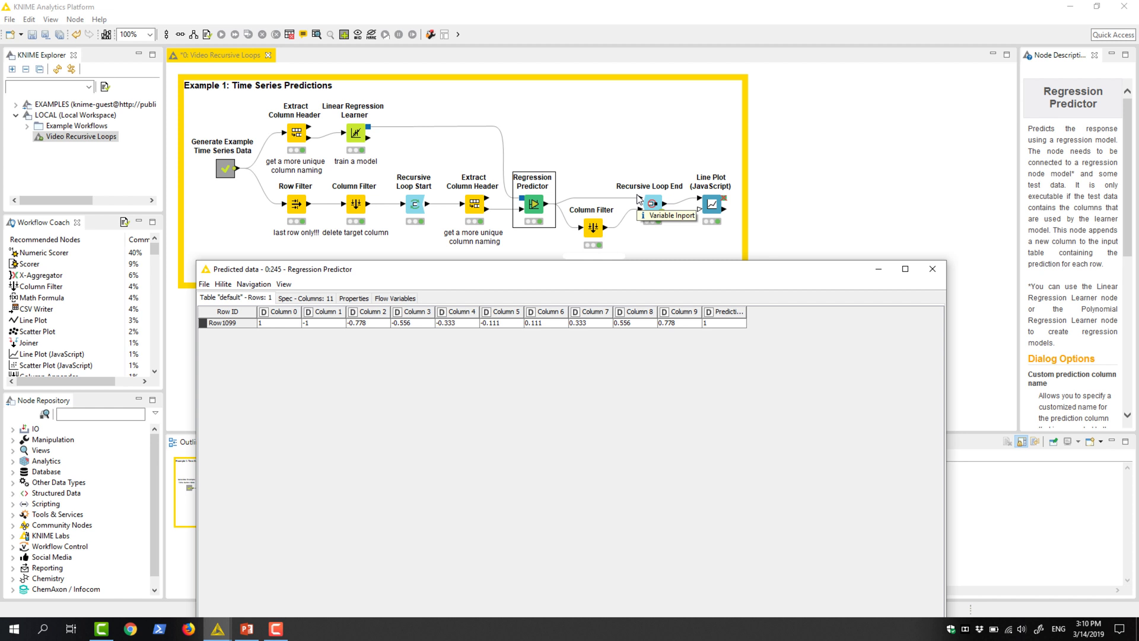
mouse_move(627, 304)
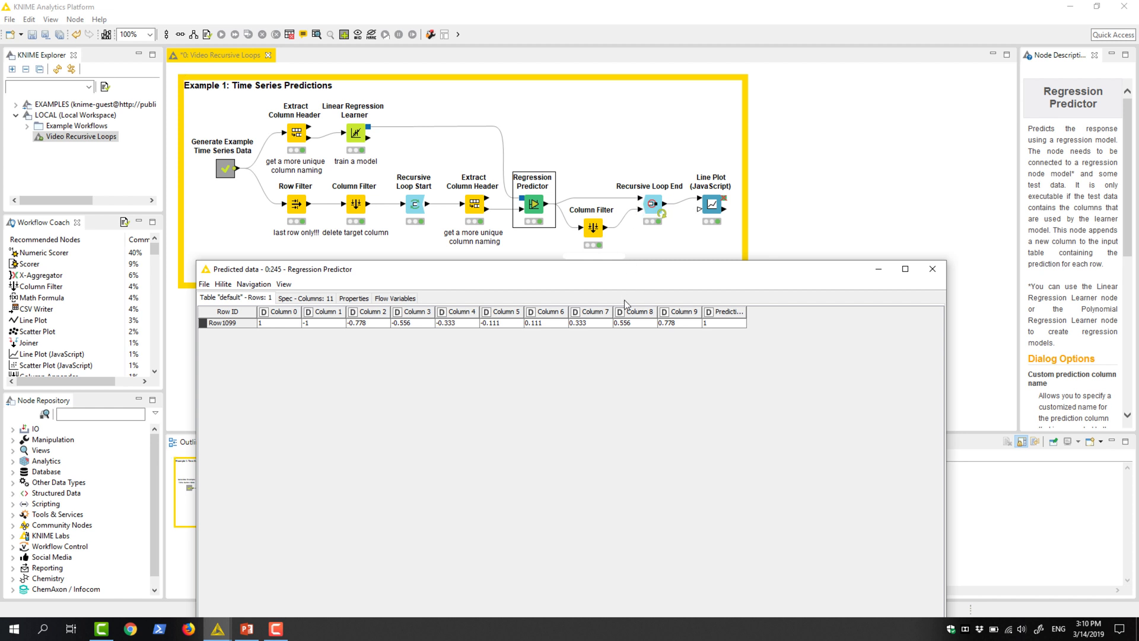
mouse_move(365, 361)
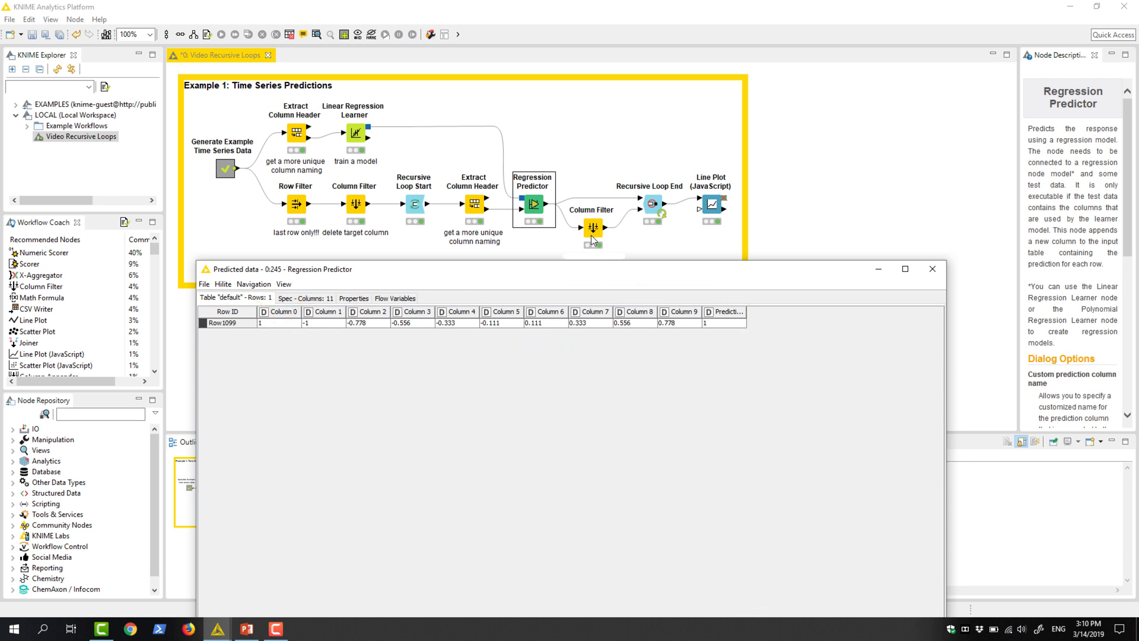
mouse_move(647, 221)
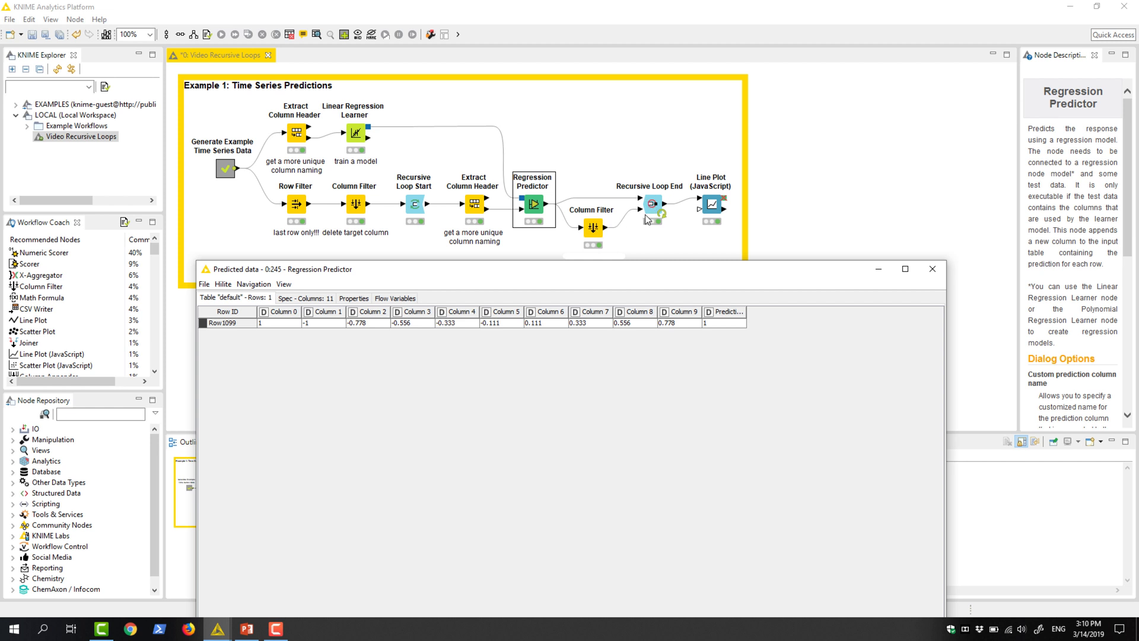
mouse_move(934, 269)
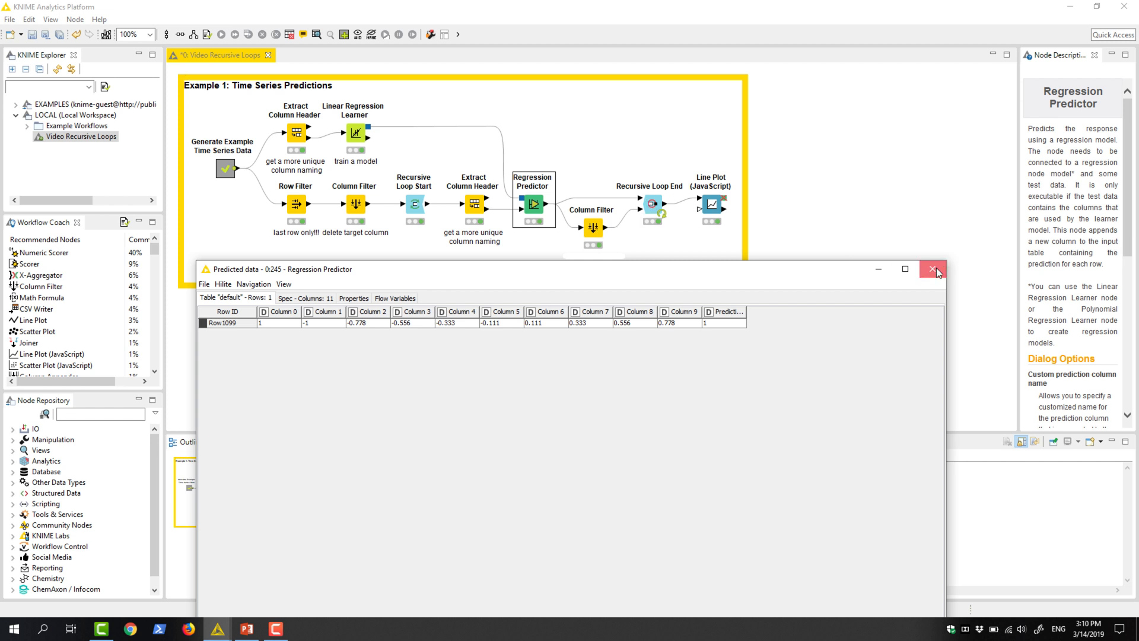
Close the table and confirm the Recursive Loop End settings unchanged at 30 iterations
click(935, 269)
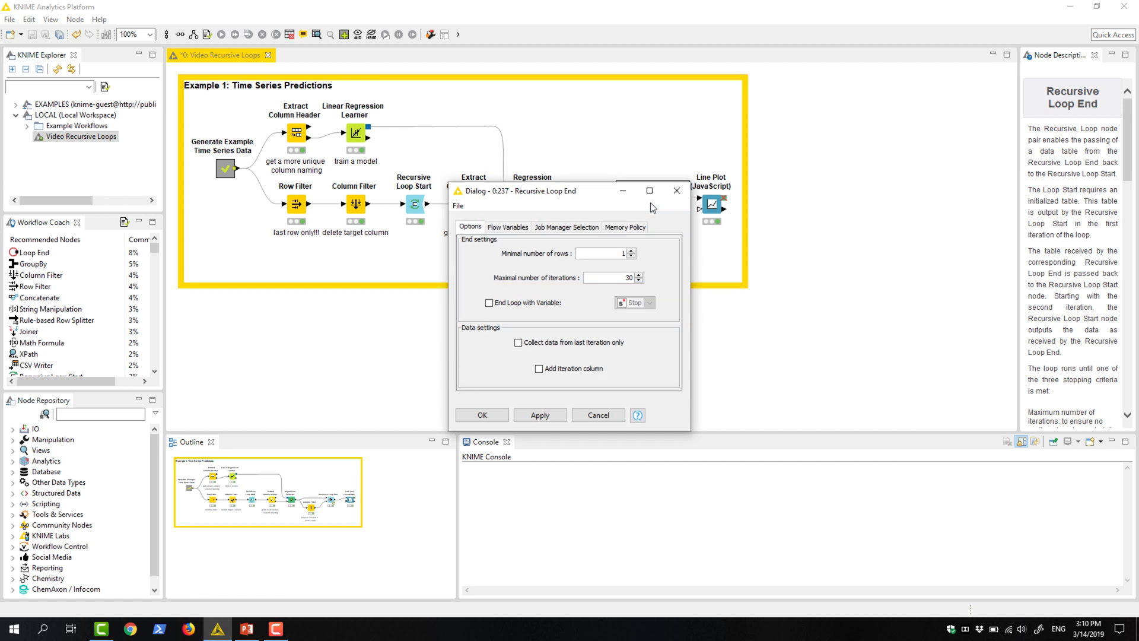
mouse_move(655, 285)
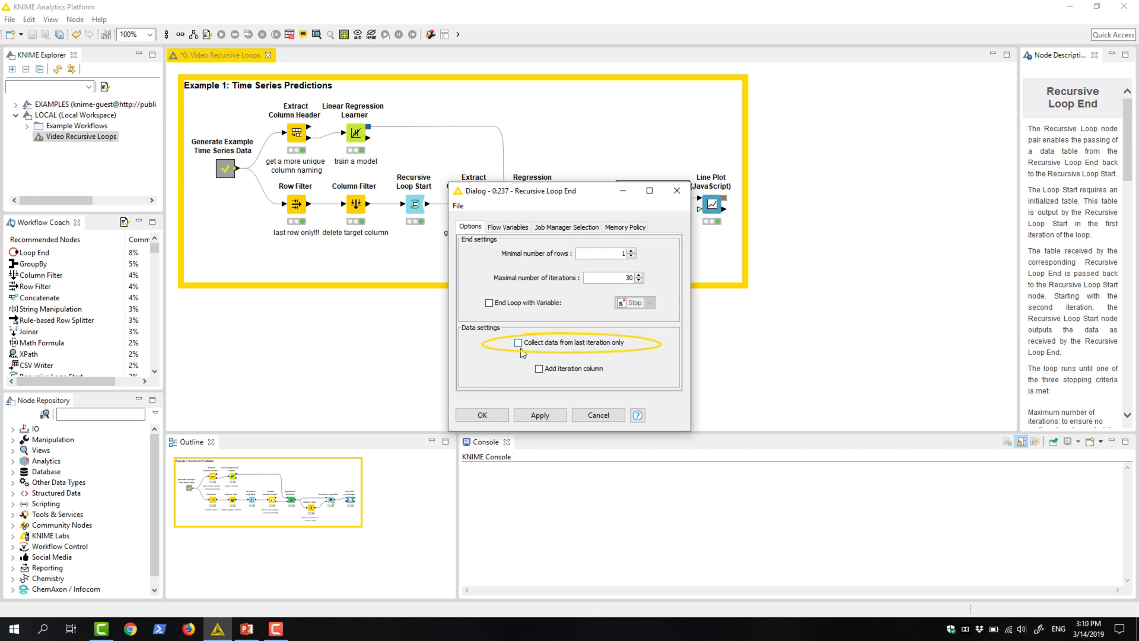
mouse_move(482, 416)
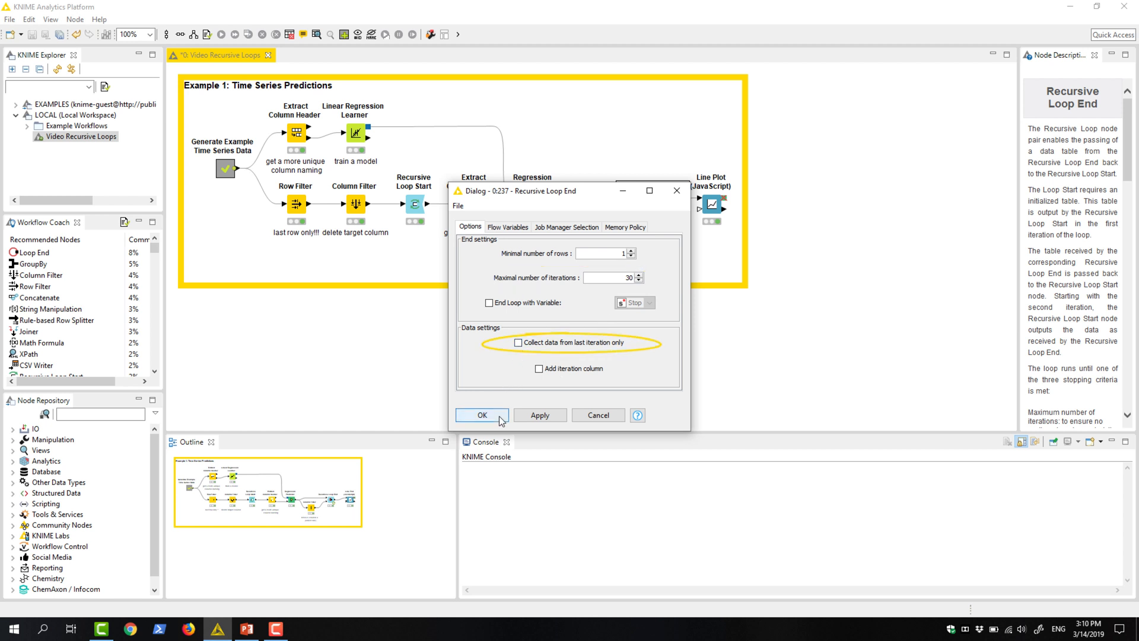
click(481, 415)
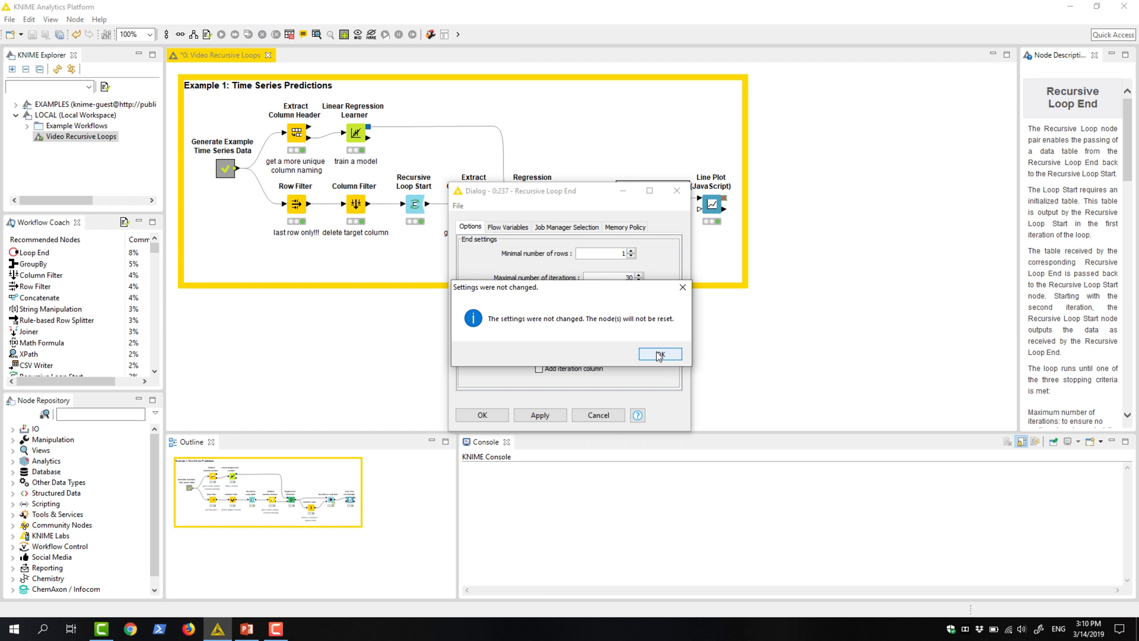
click(658, 354)
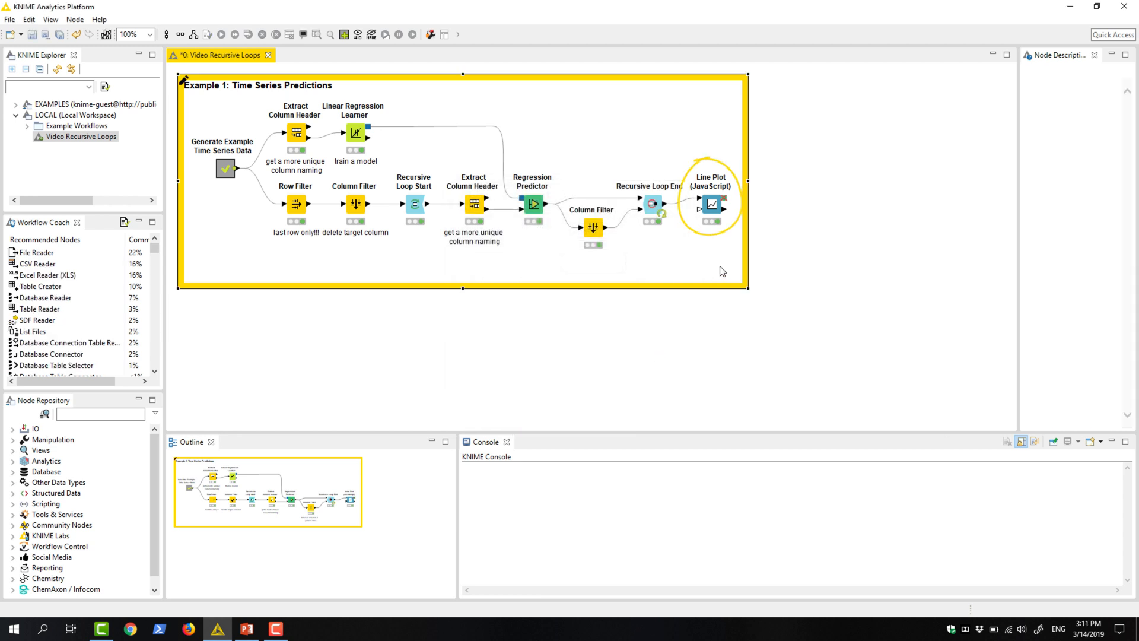
mouse_move(707, 252)
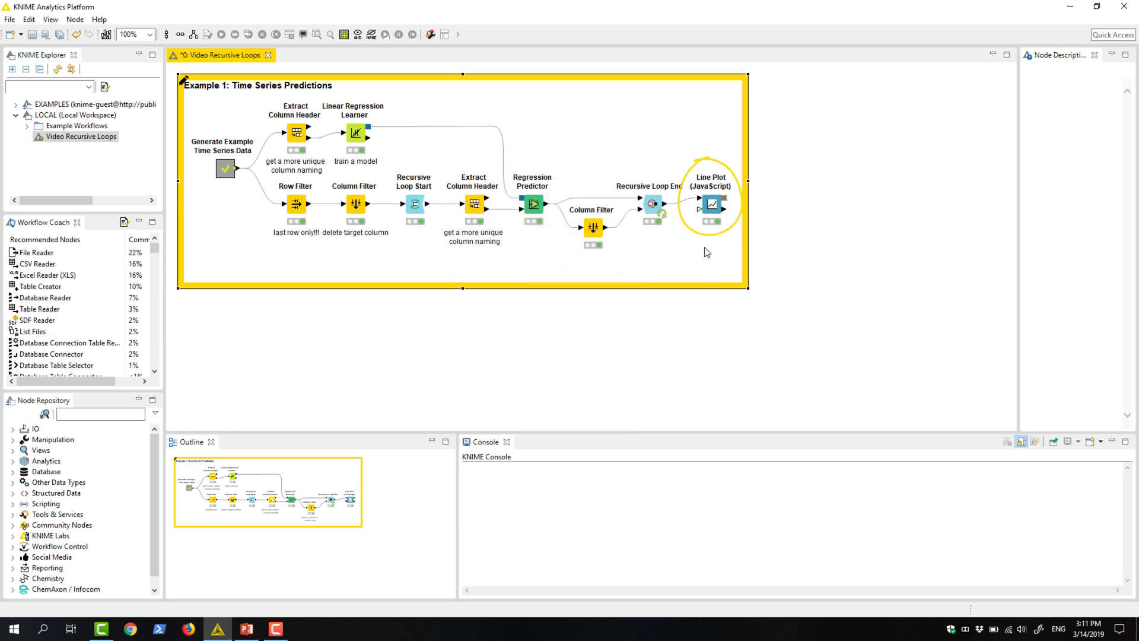